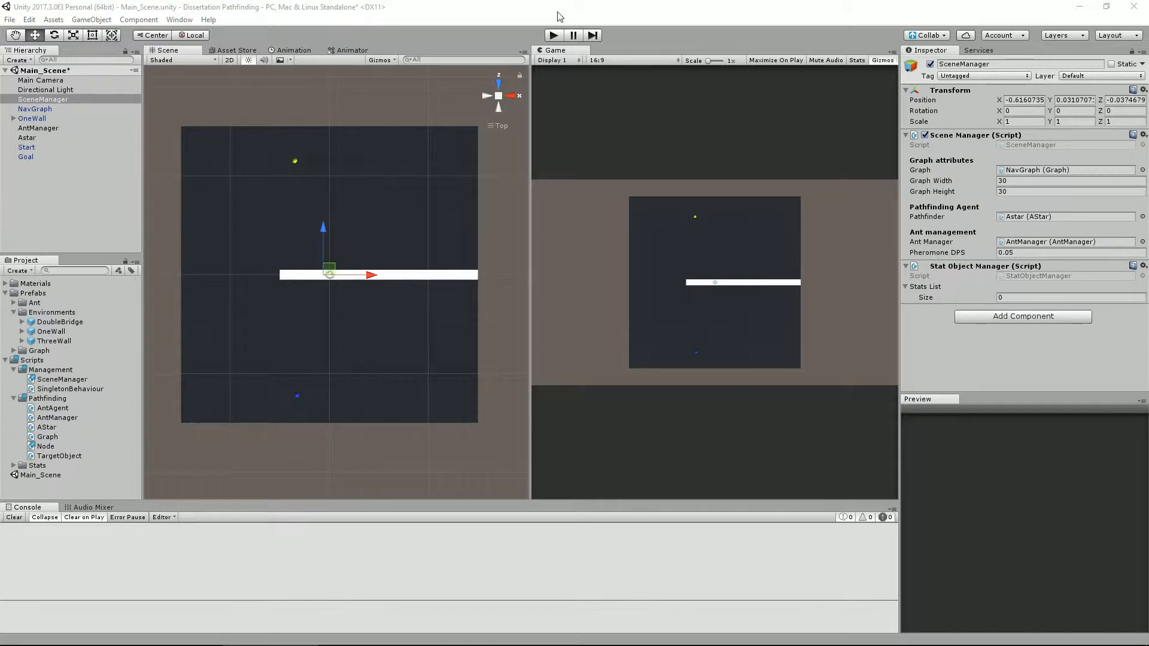
mouse_move(1058, 420)
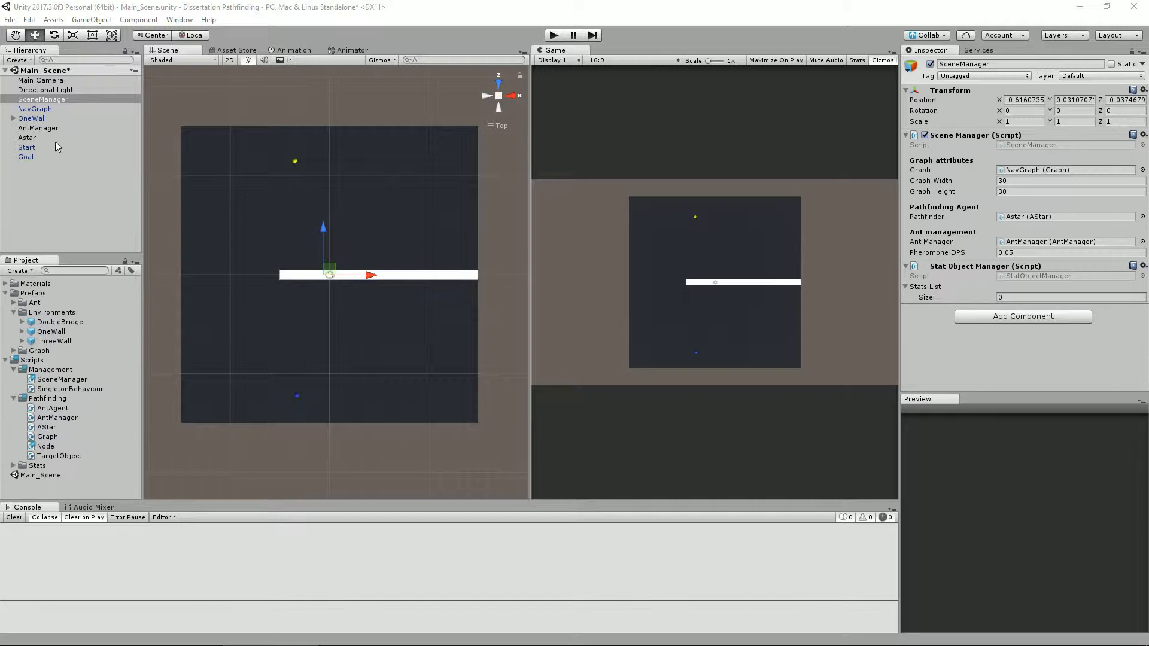
Select the Astar GameObject to show its A Star script in the Inspector
click(28, 138)
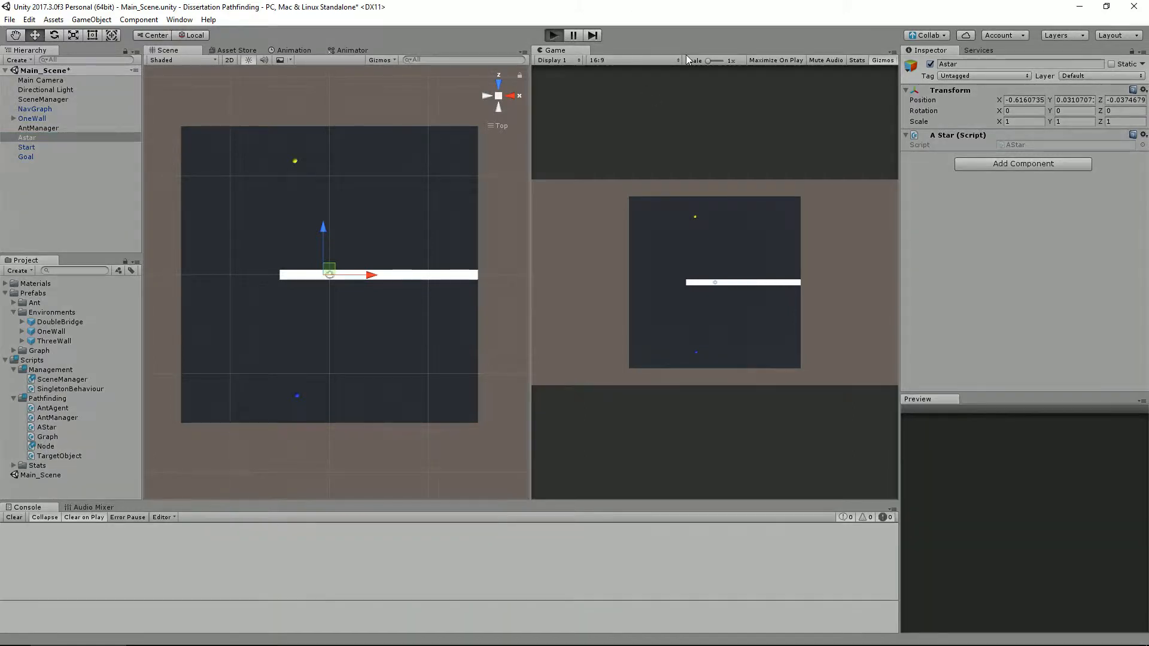
Start Play mode and slide OneWall toward the left edge to test re-pathing
click(552, 35)
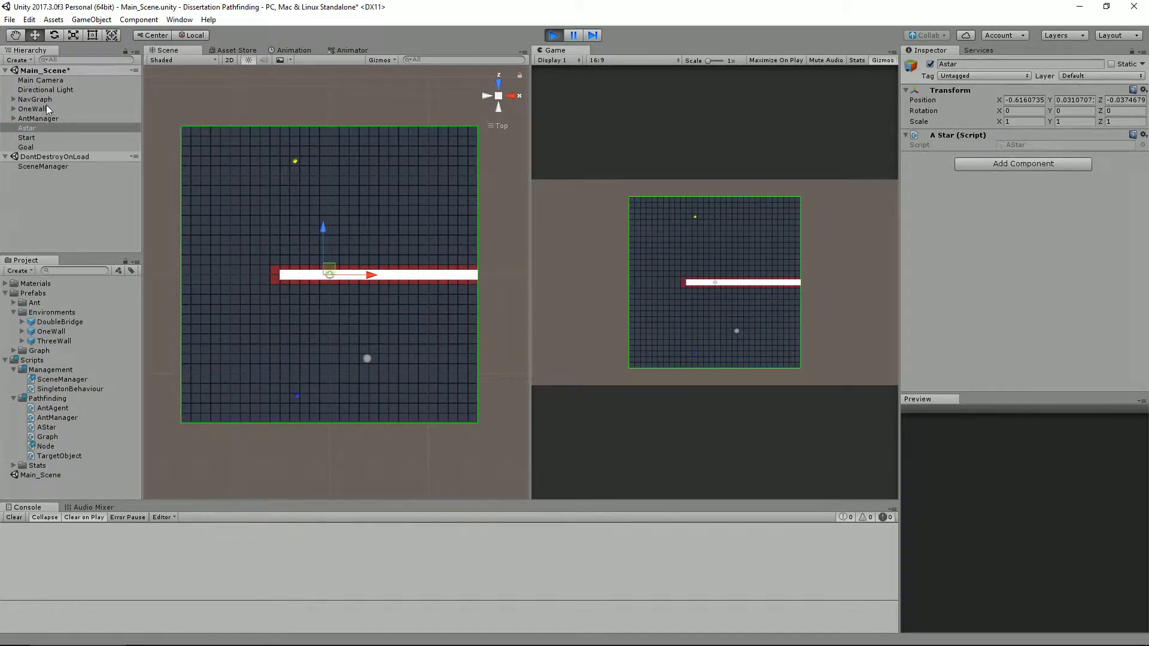
click(32, 109)
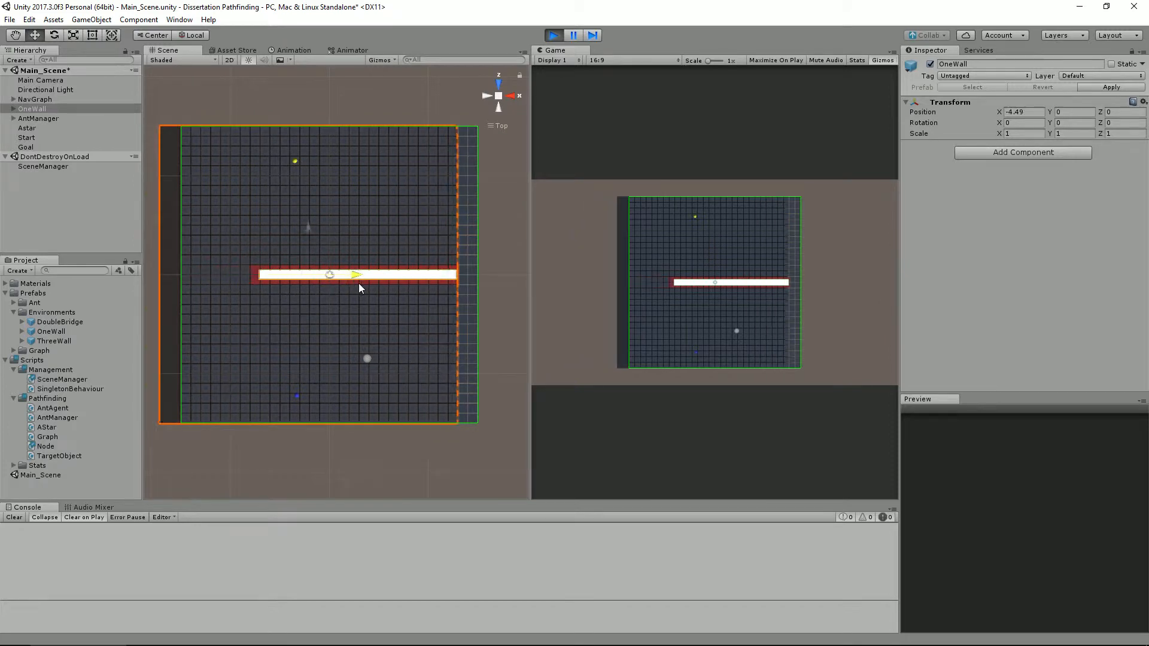
drag(329, 275, 374, 275)
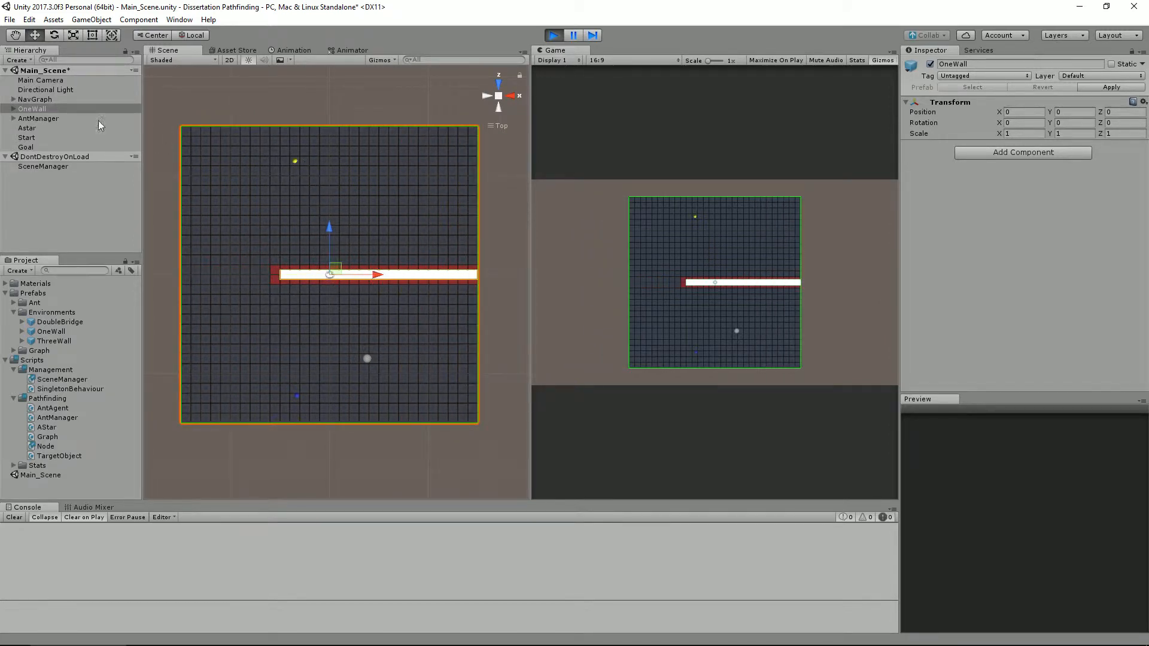
Move the Goal to the upper right and back so the green path re-routes around the wall
click(27, 137)
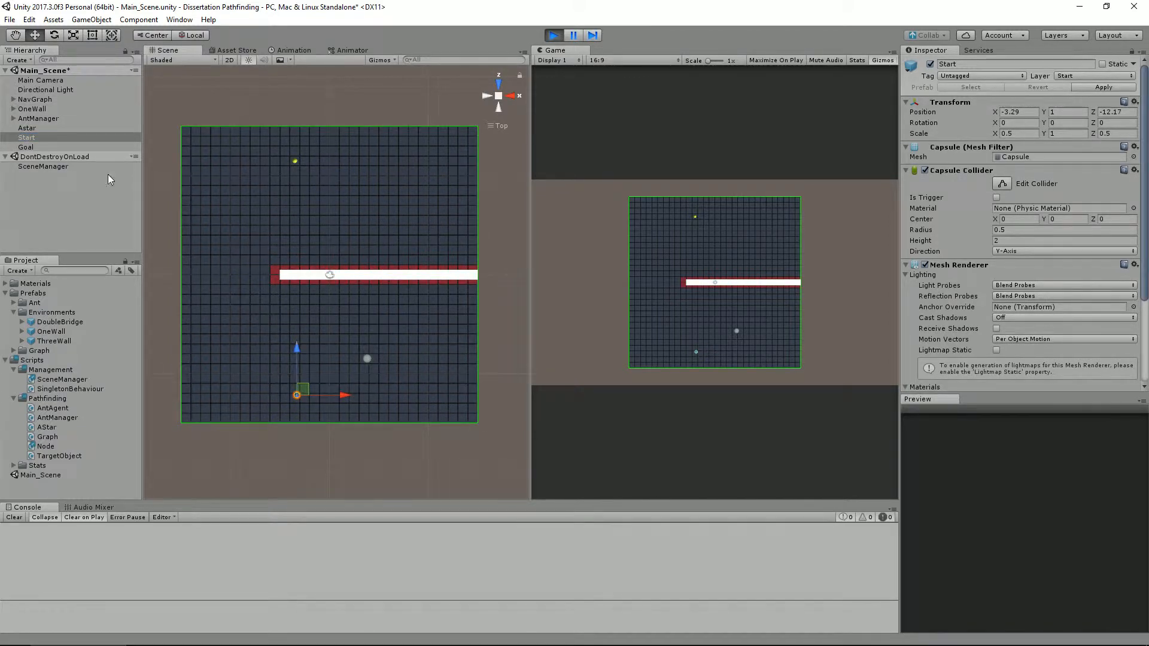
click(27, 146)
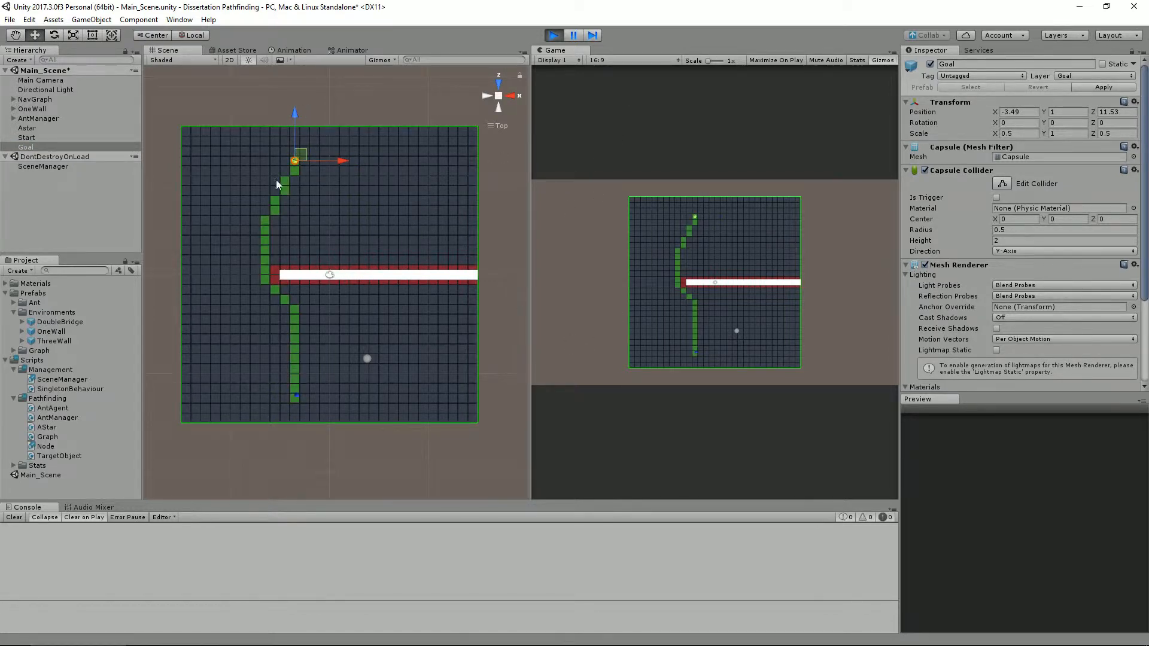
drag(293, 159, 388, 159)
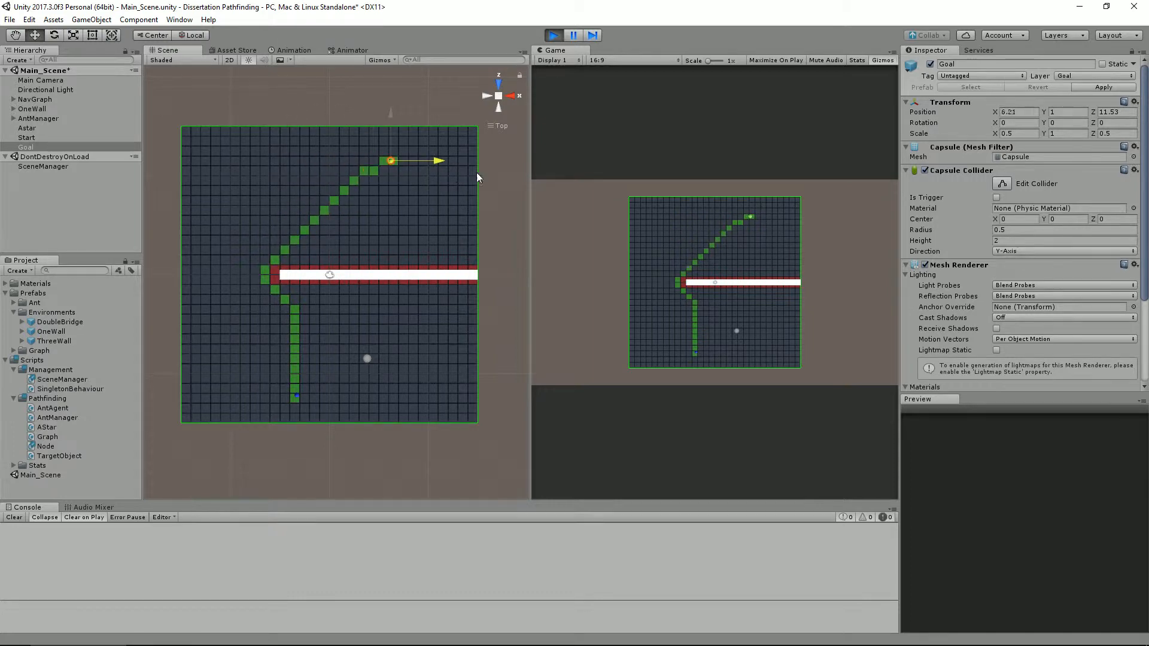
drag(390, 161, 305, 160)
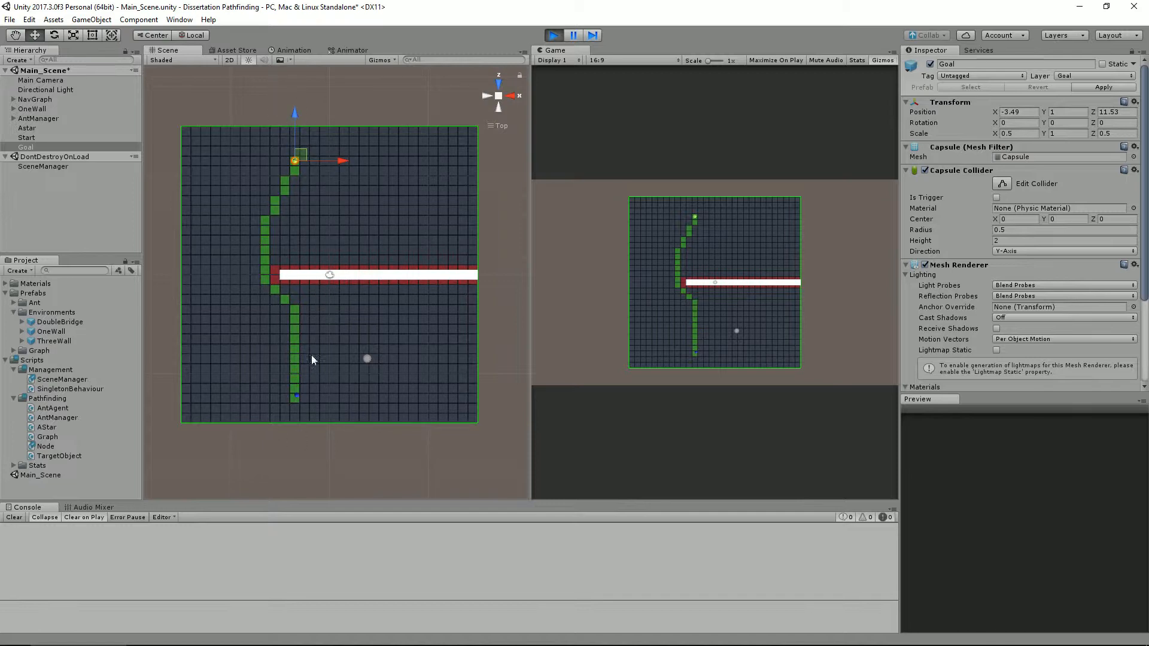
mouse_move(572, 224)
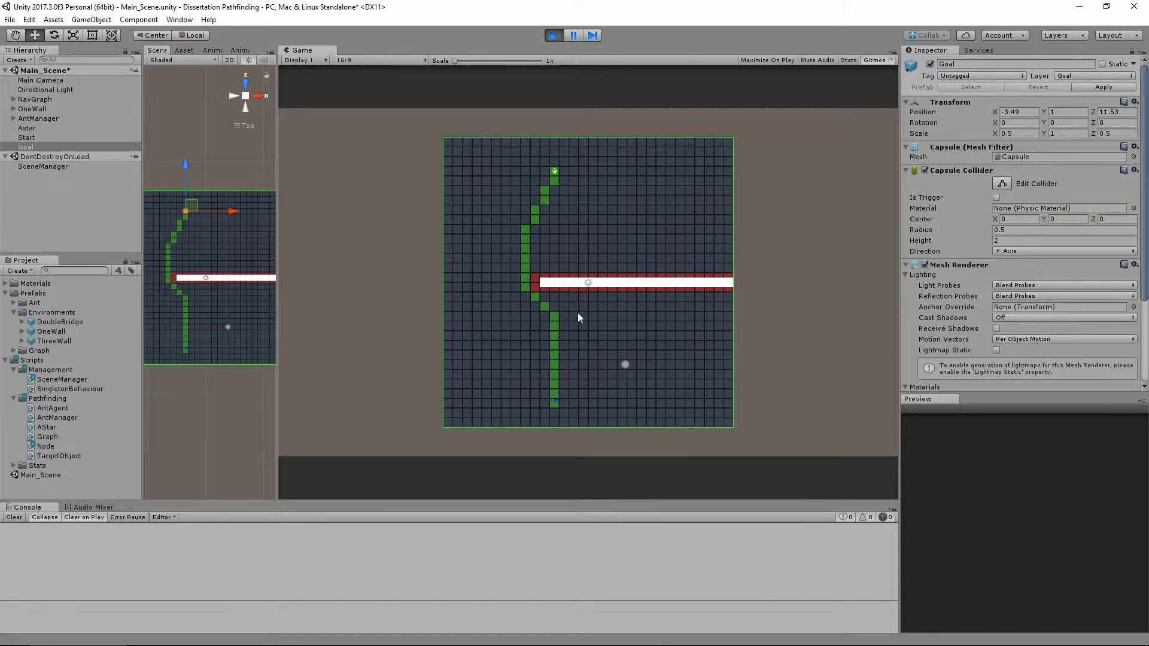
mouse_move(376, 273)
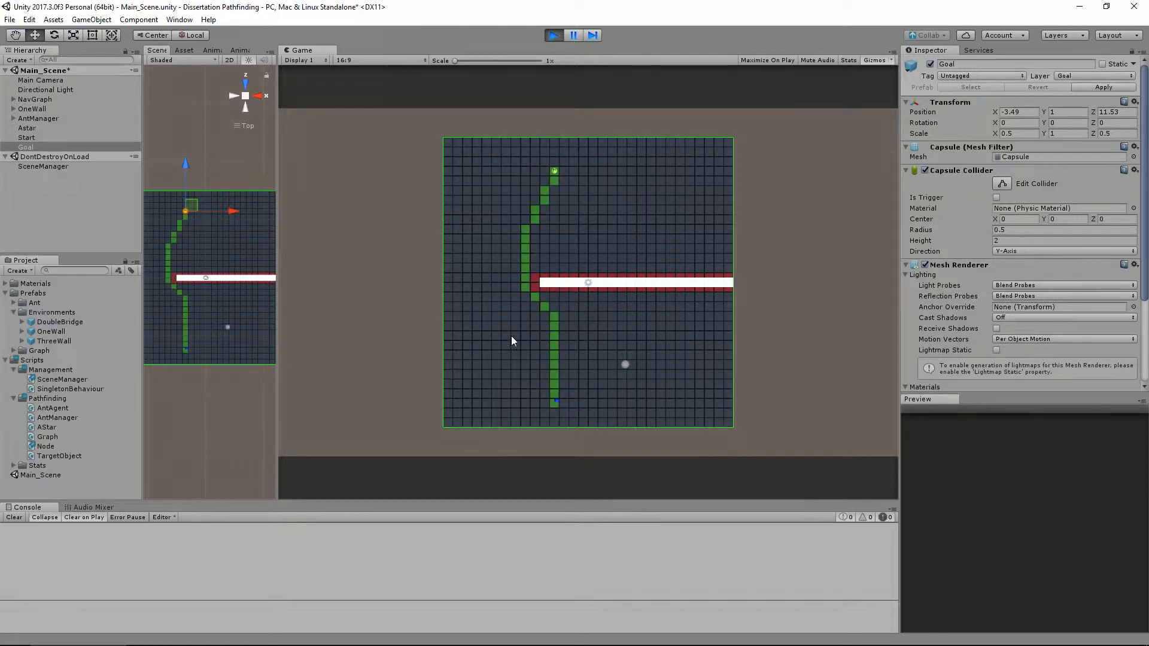
mouse_move(531, 272)
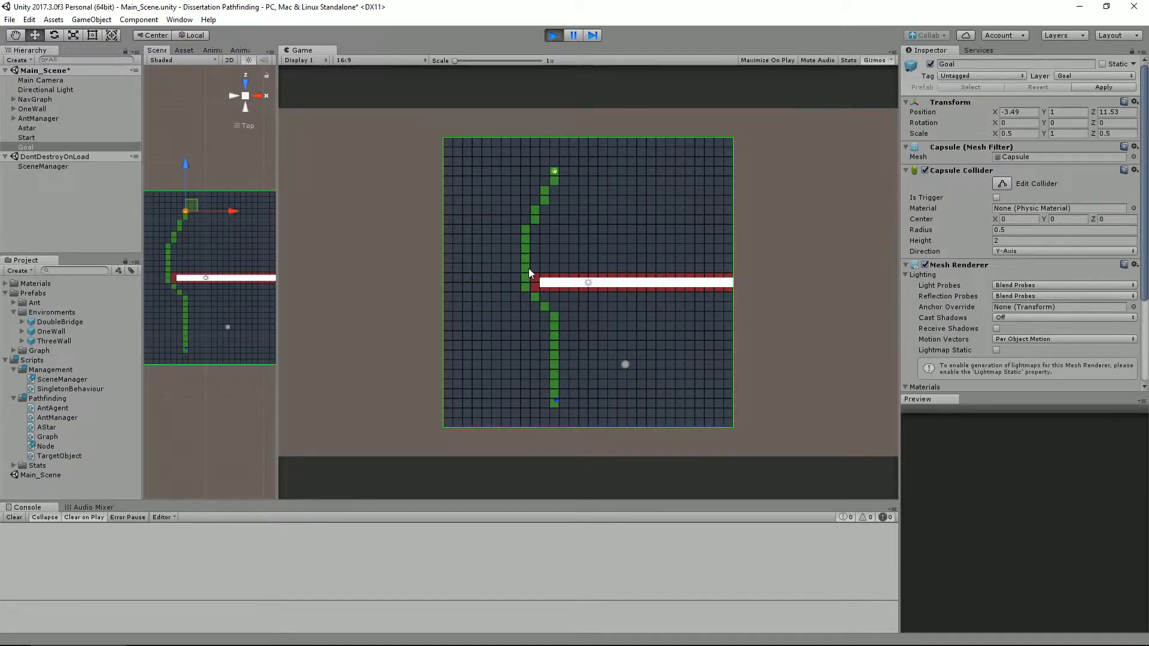
Select SceneManager to show StatObject_0: length 25, 128 iterations, 578 nodes inspected
click(43, 167)
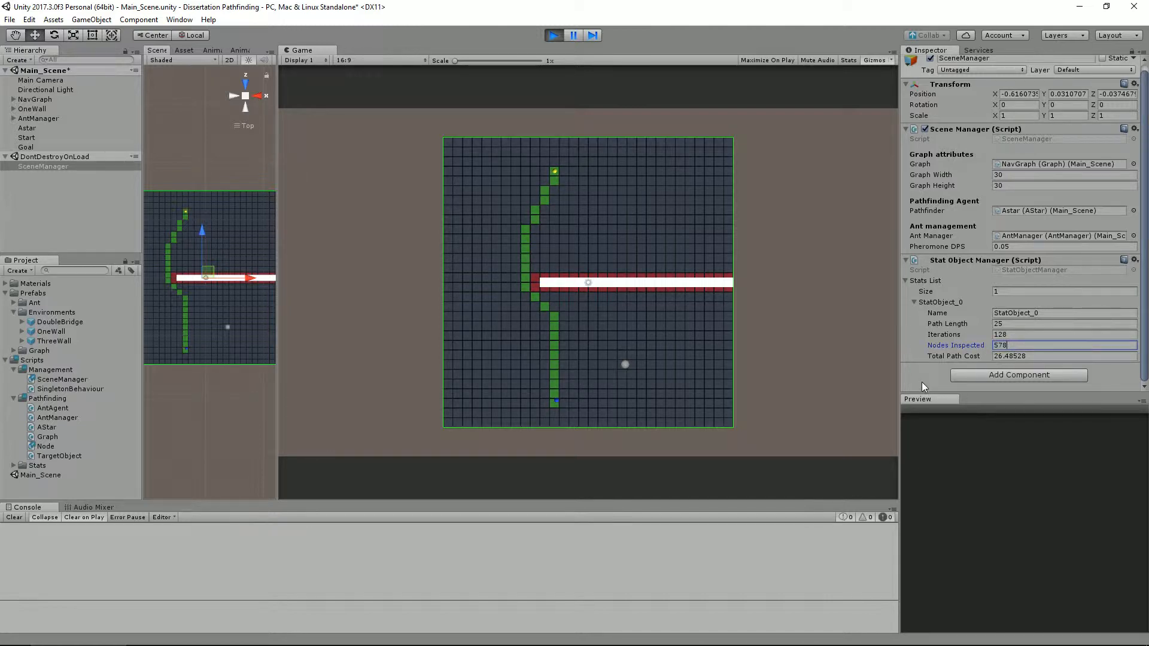
mouse_move(707, 318)
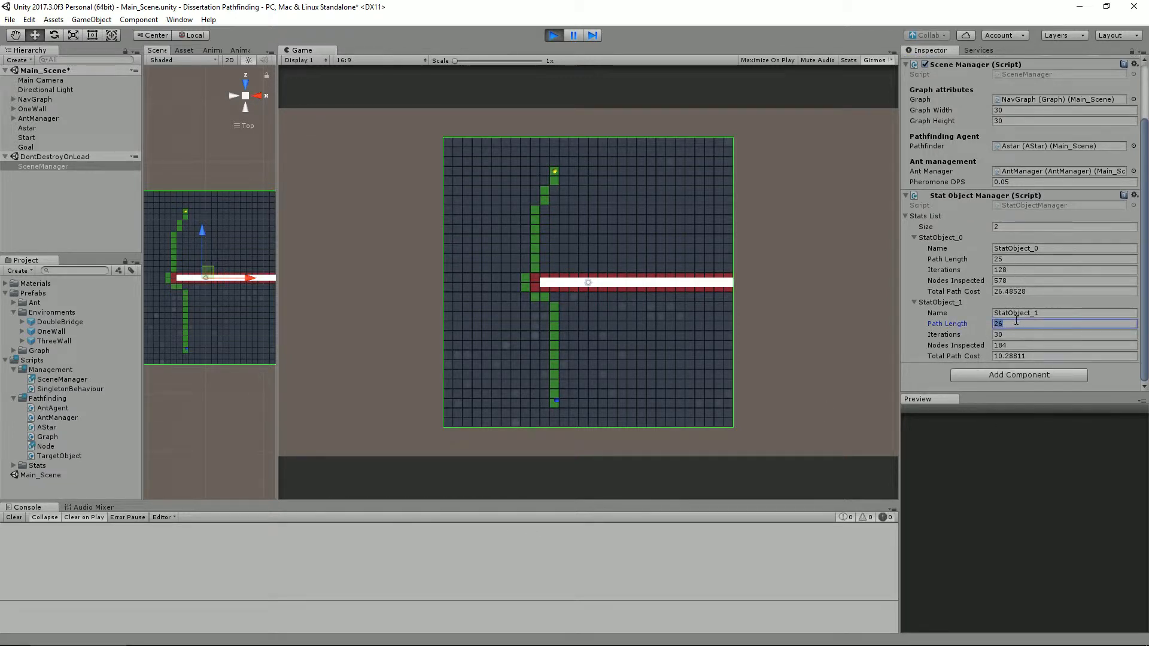
click(1063, 334)
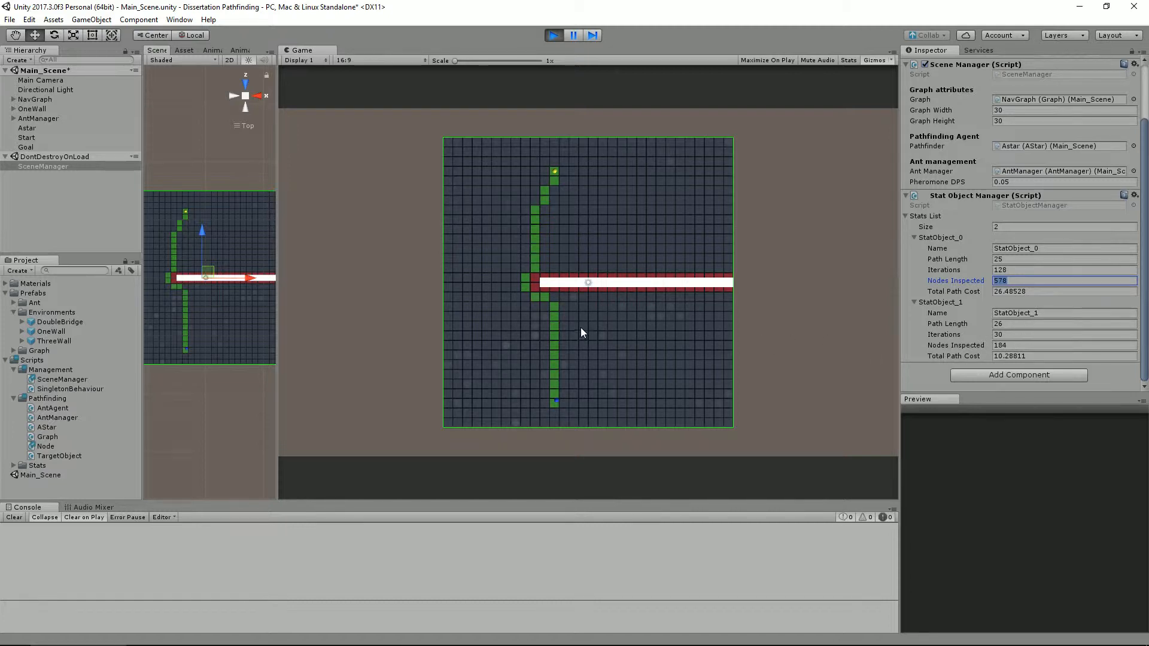
mouse_move(635, 291)
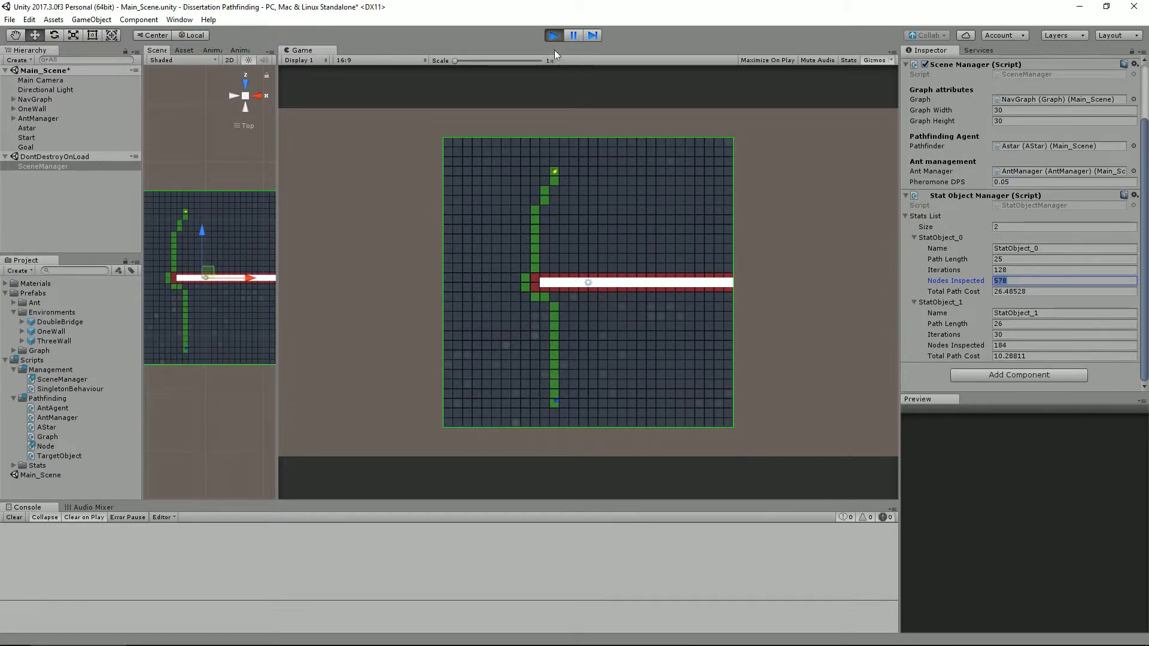
click(553, 34)
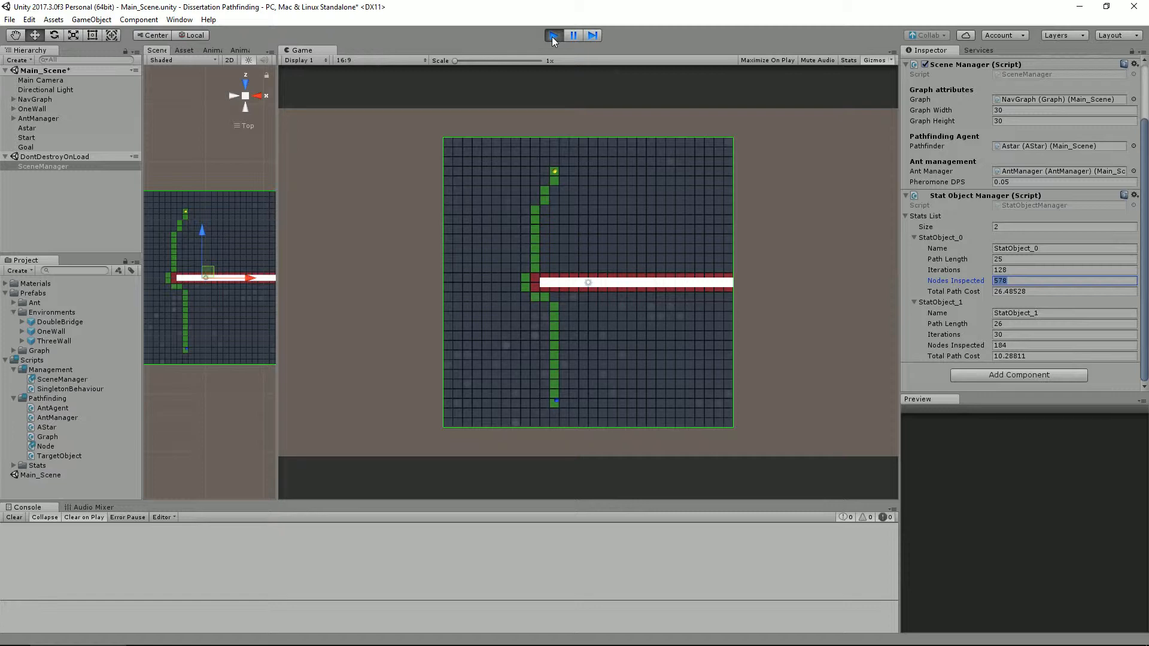
Stop Play, remove the wall environment, rerun on DoubleBridge and show SceneManager's two-run stats
click(552, 35)
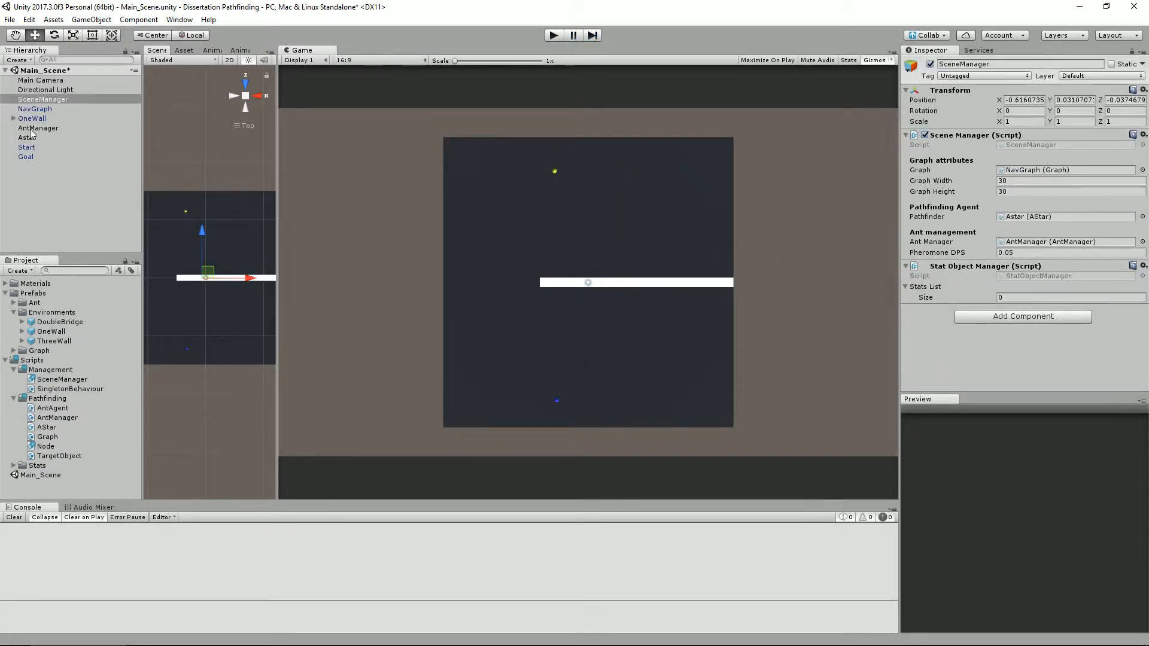
click(39, 128)
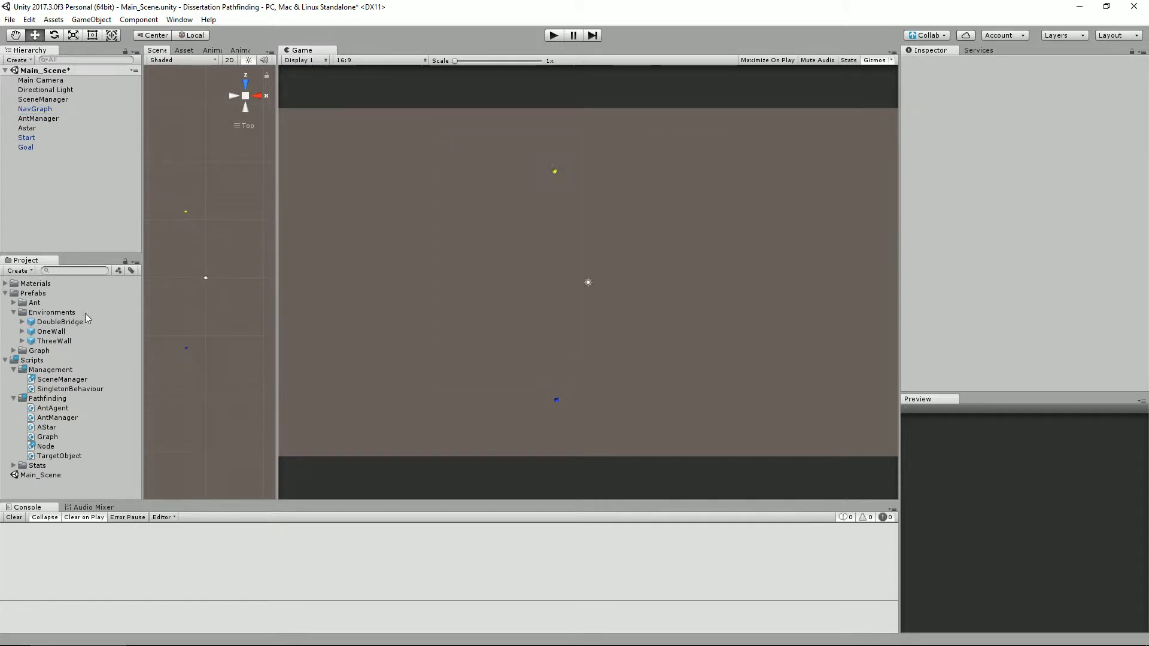
mouse_move(107, 431)
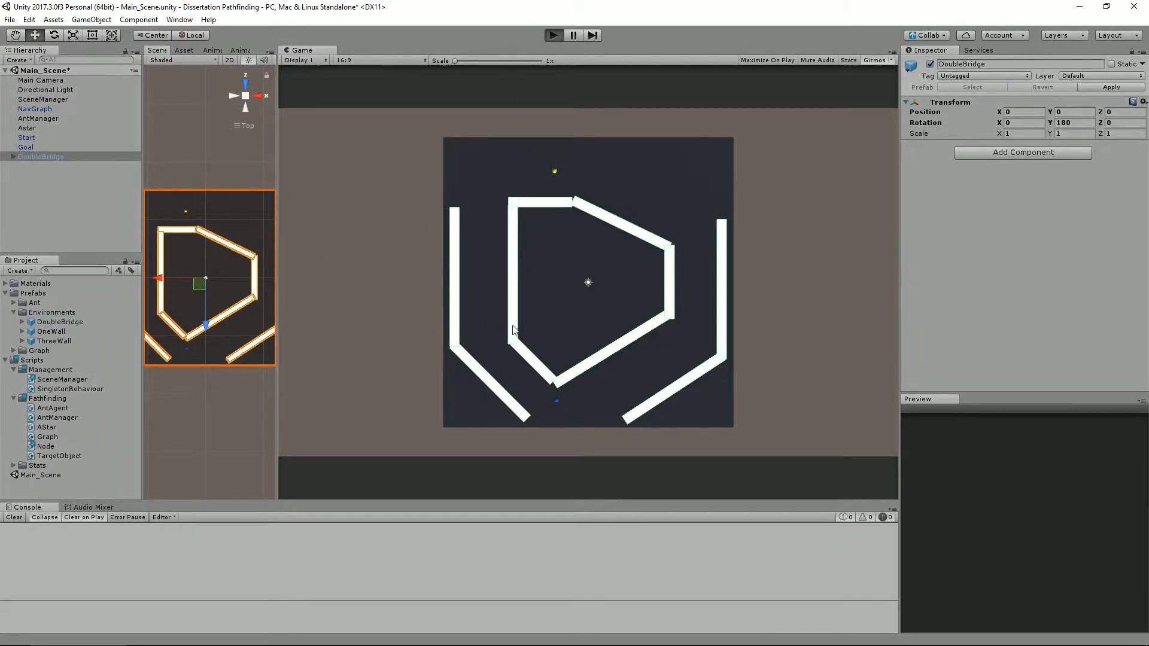
click(553, 35)
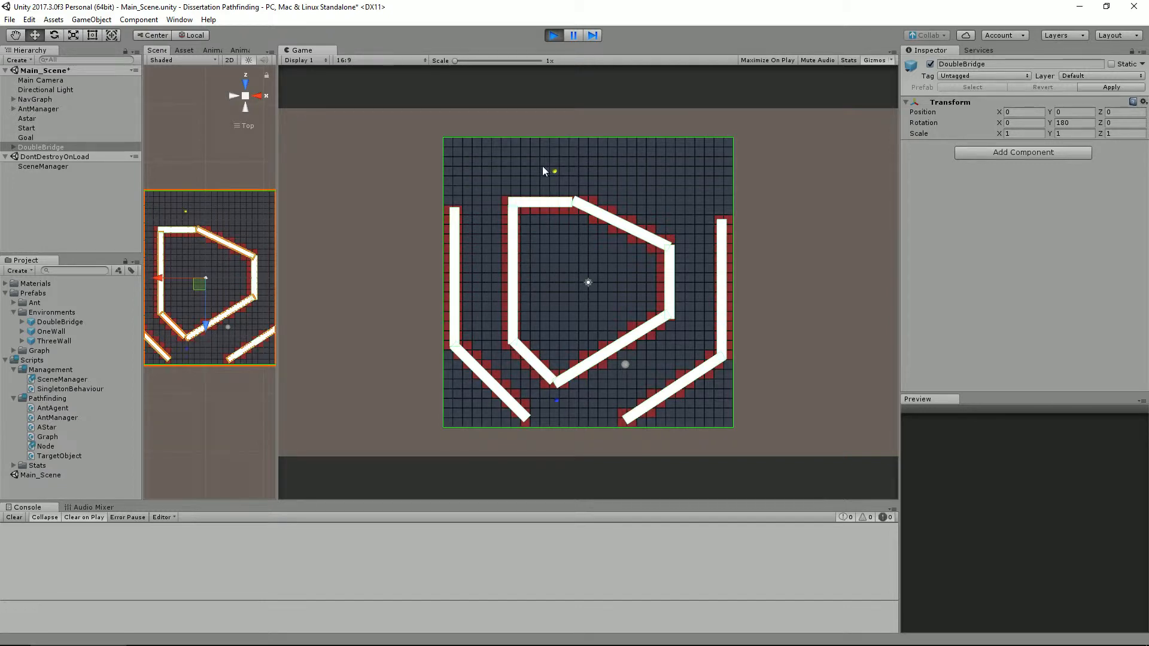
mouse_move(560, 407)
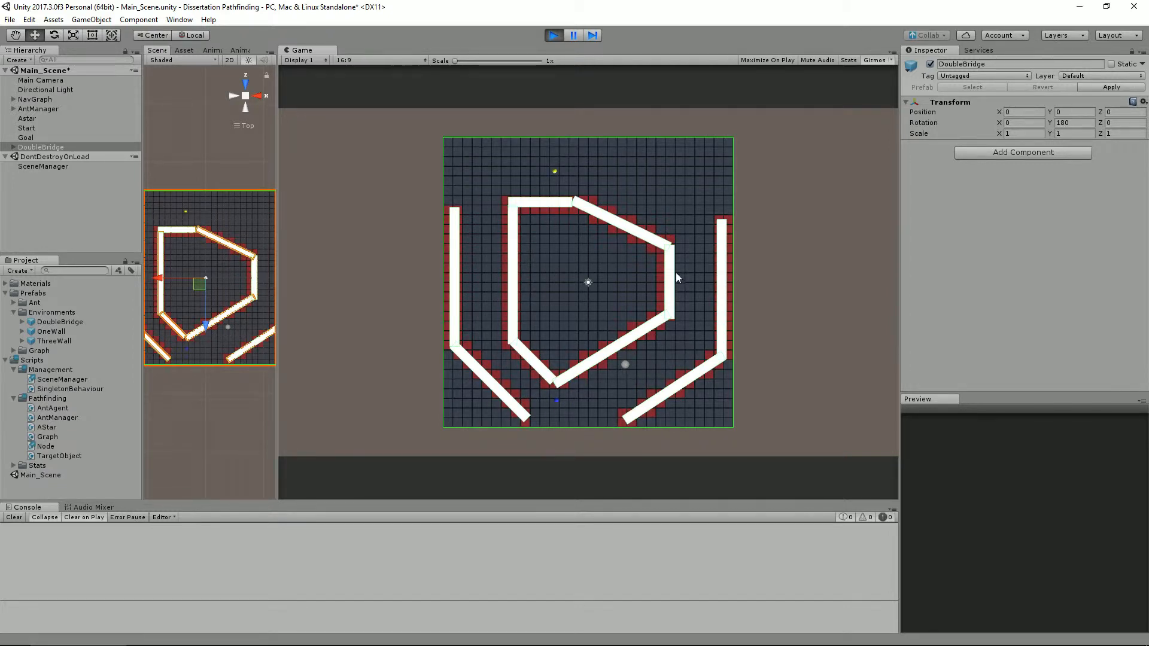
mouse_move(694, 325)
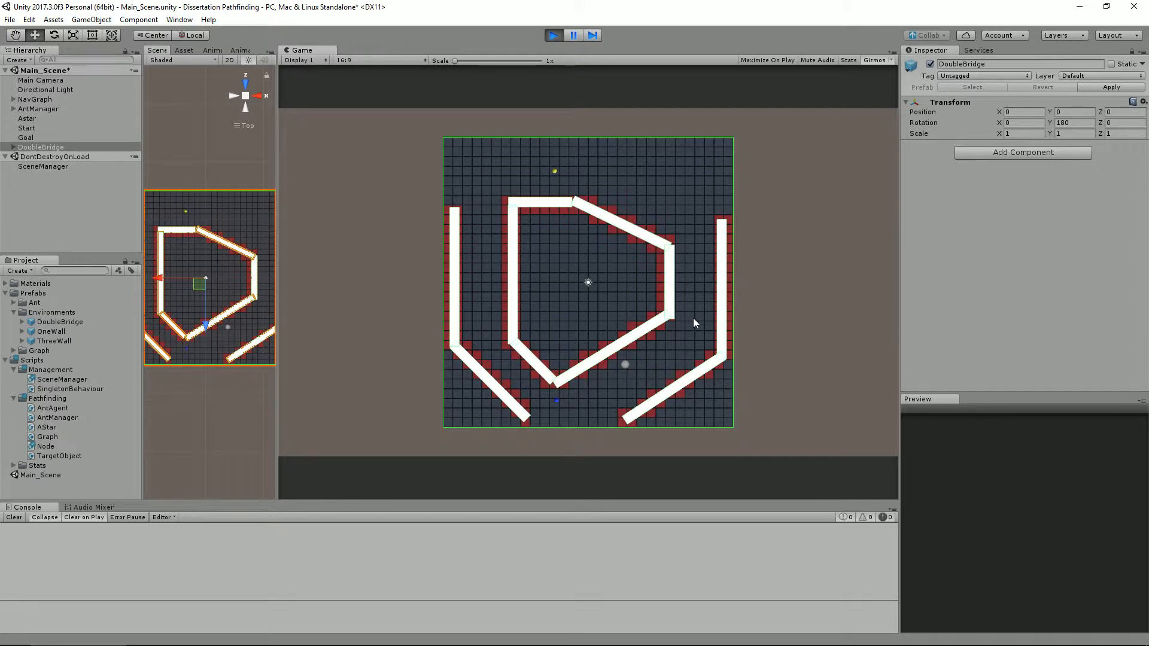
mouse_move(693, 285)
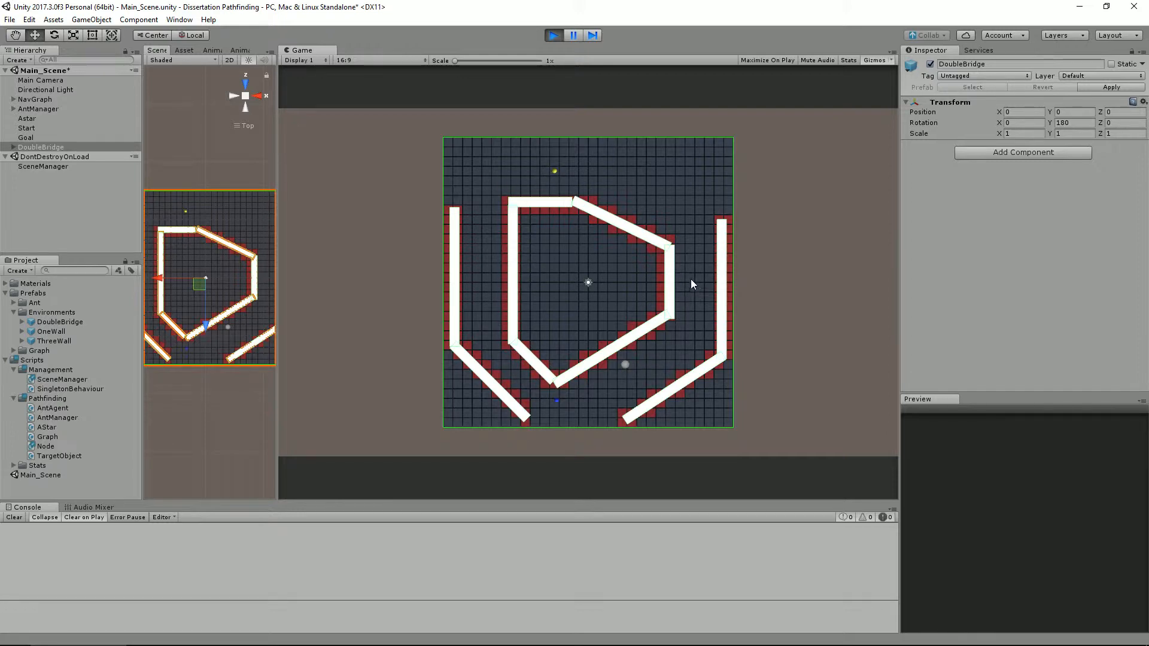
mouse_move(501, 335)
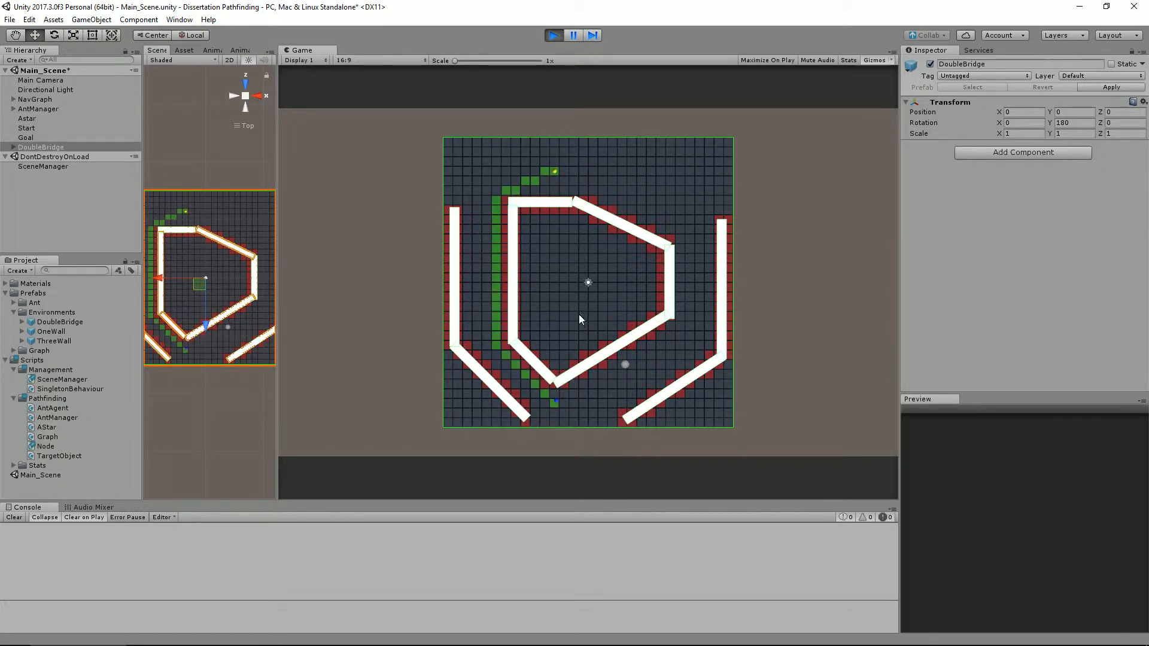
click(43, 166)
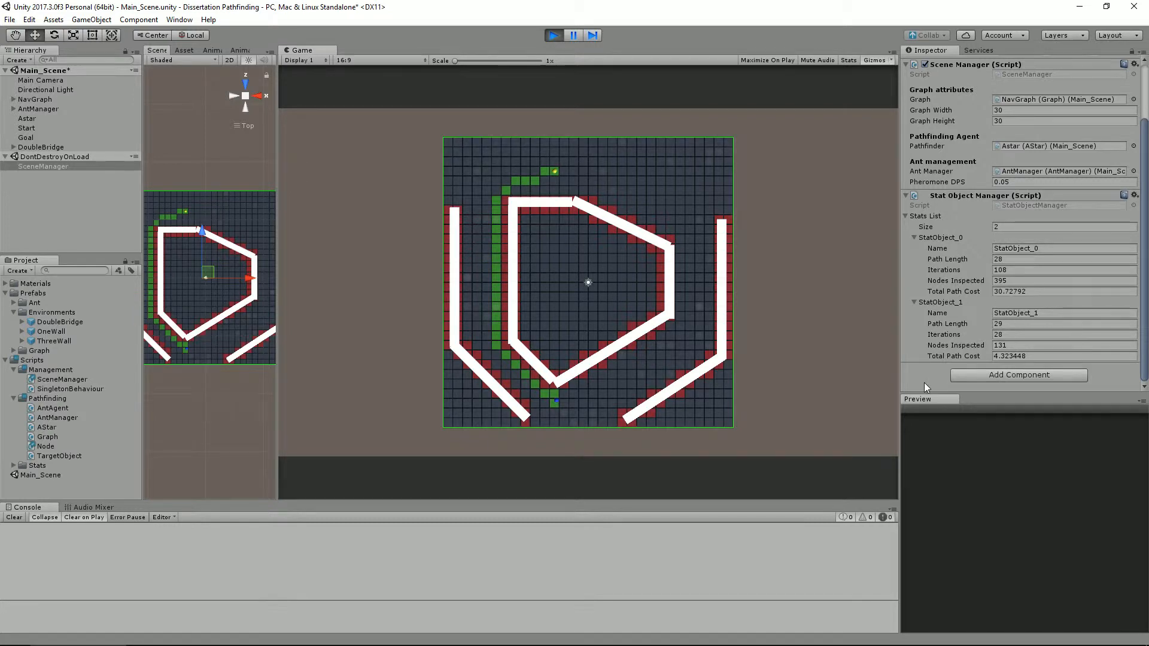
mouse_move(536, 203)
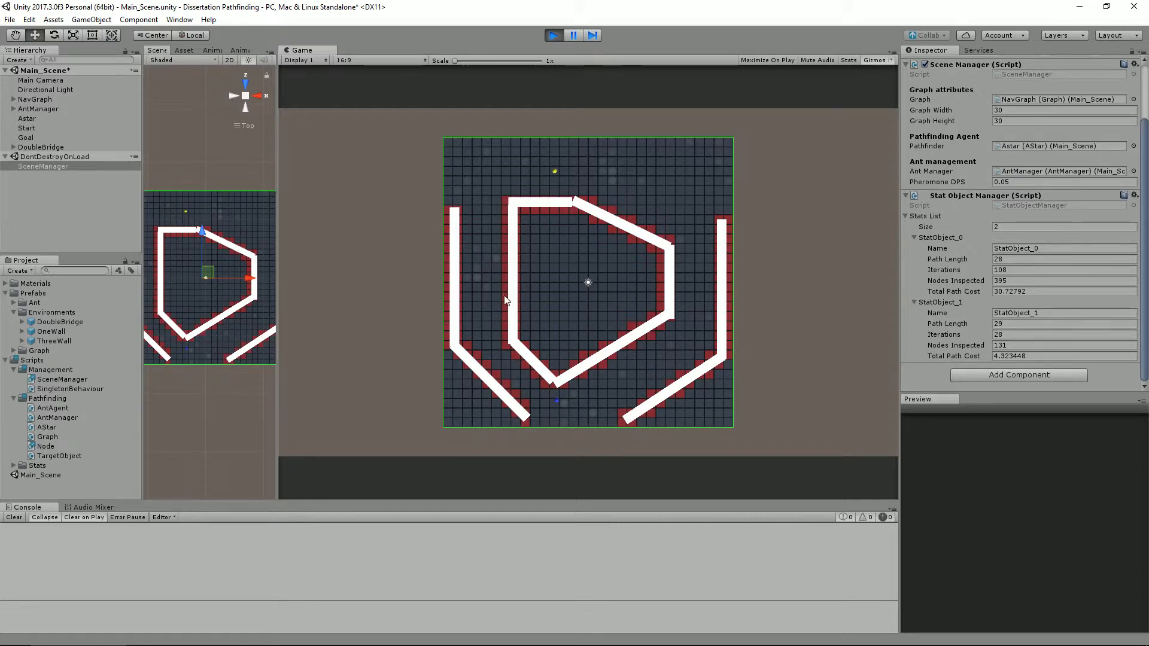
mouse_move(664, 309)
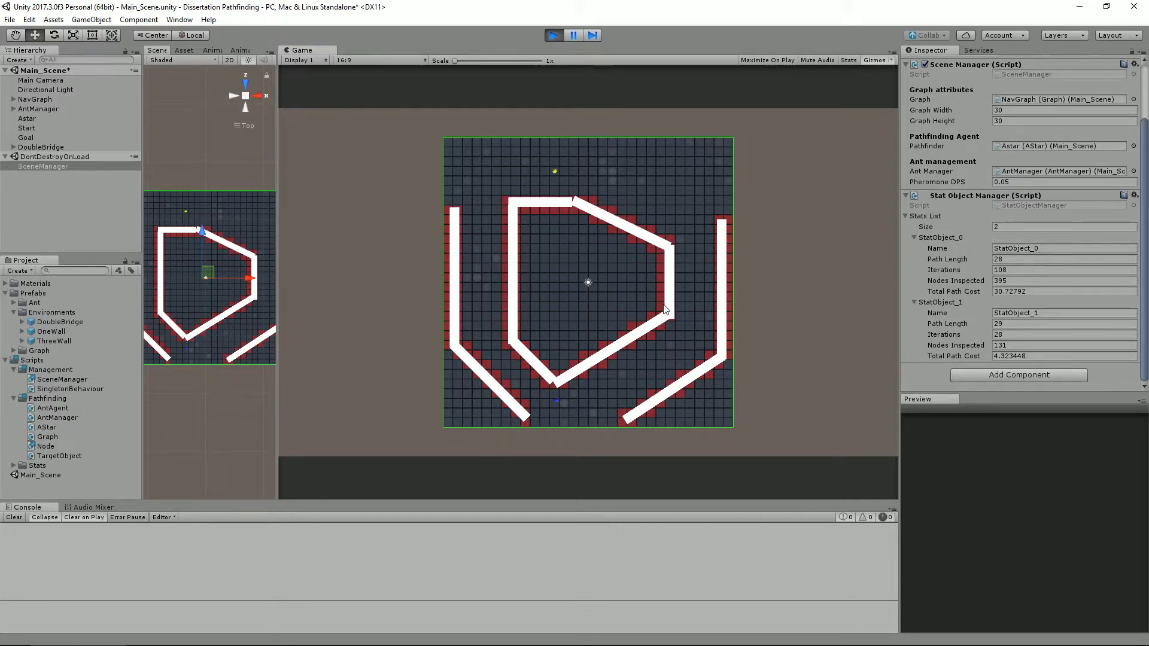
mouse_move(632, 364)
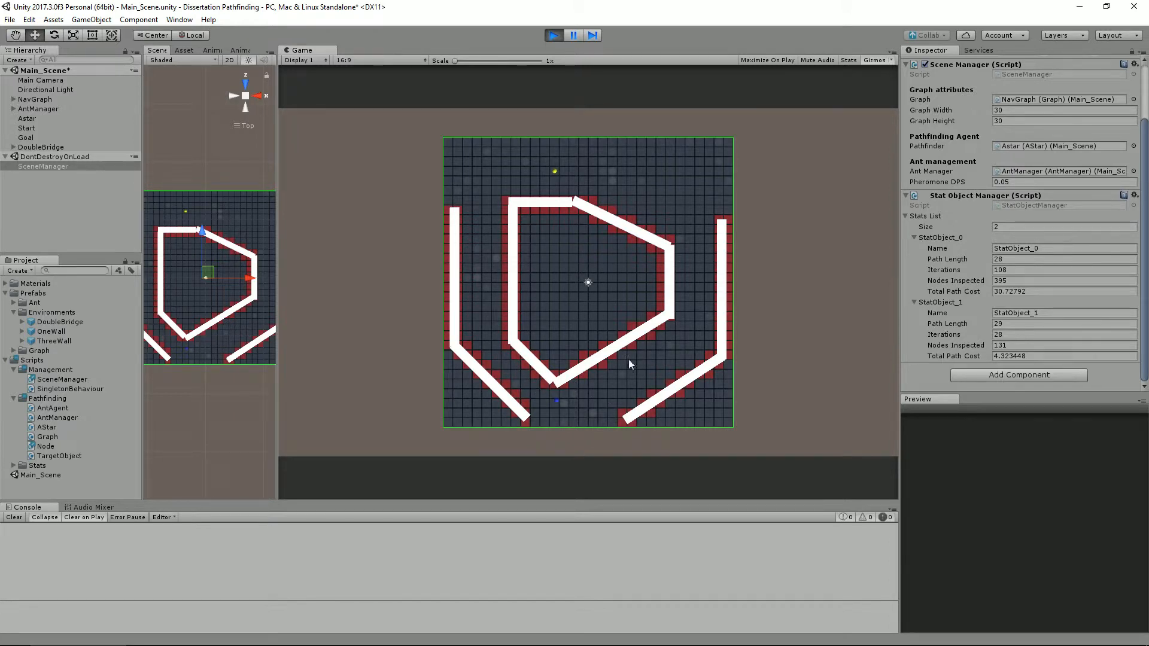
mouse_move(548, 435)
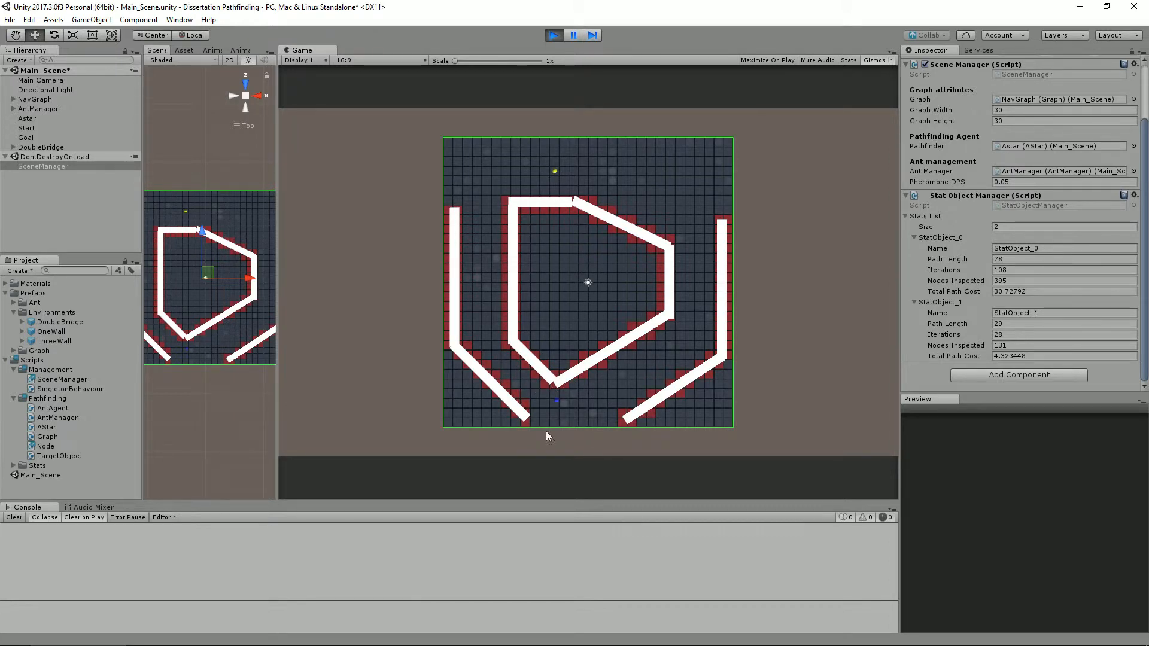
mouse_move(487, 243)
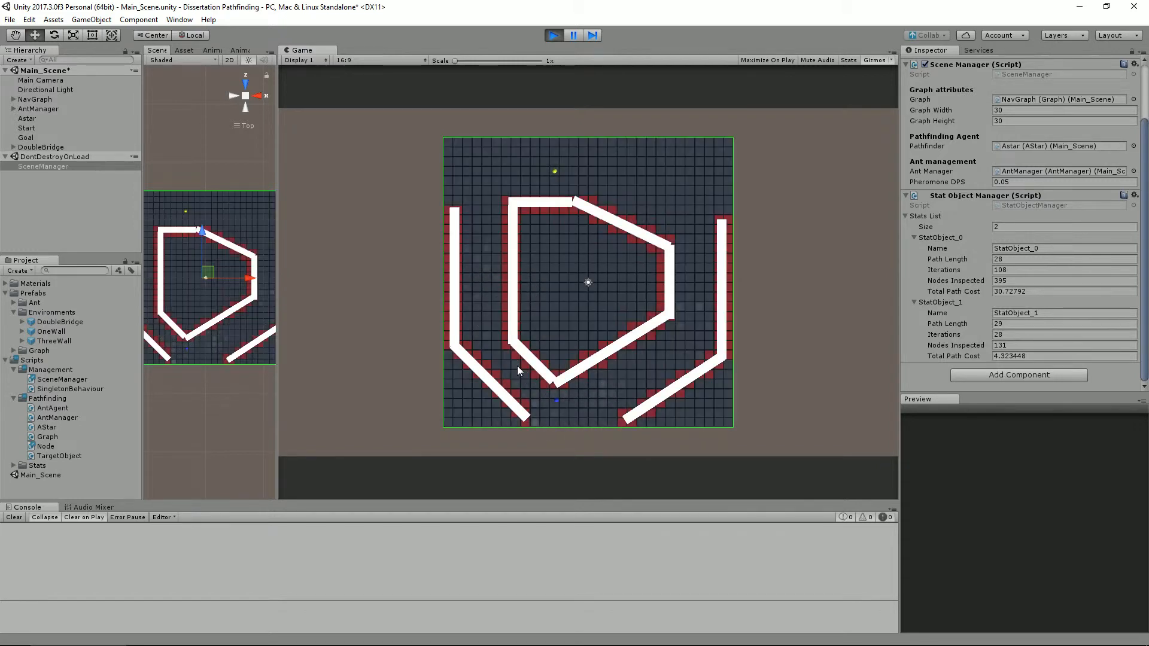
mouse_move(674, 321)
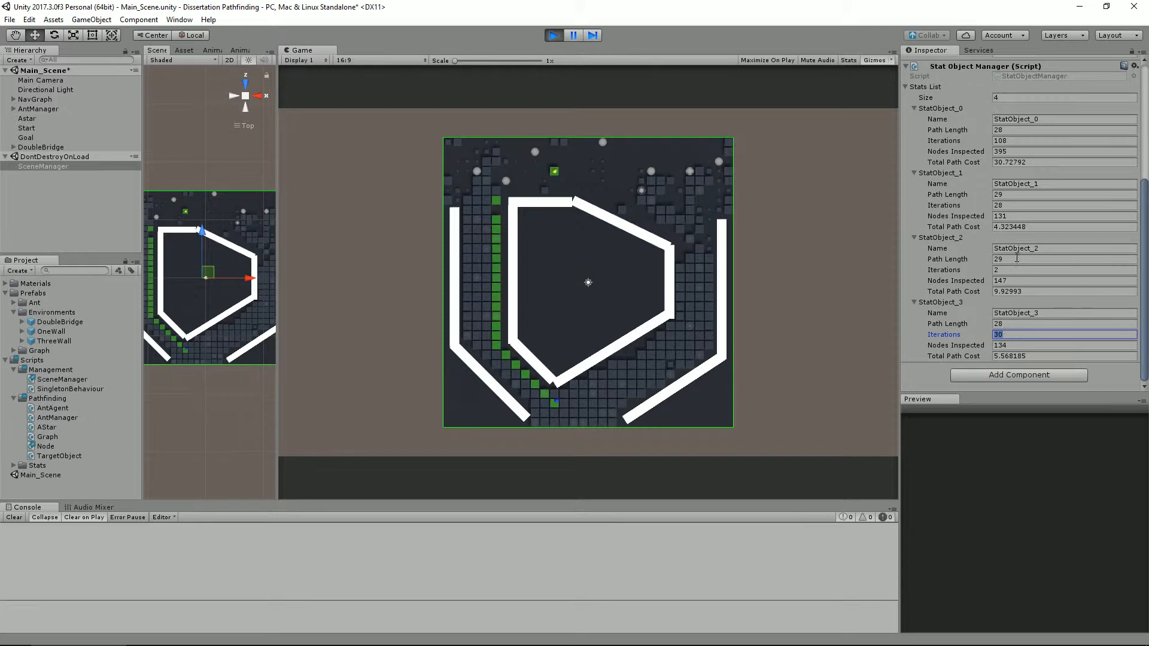
Expand the Stats List entries for the ant-colony runs in the Inspector
click(1063, 269)
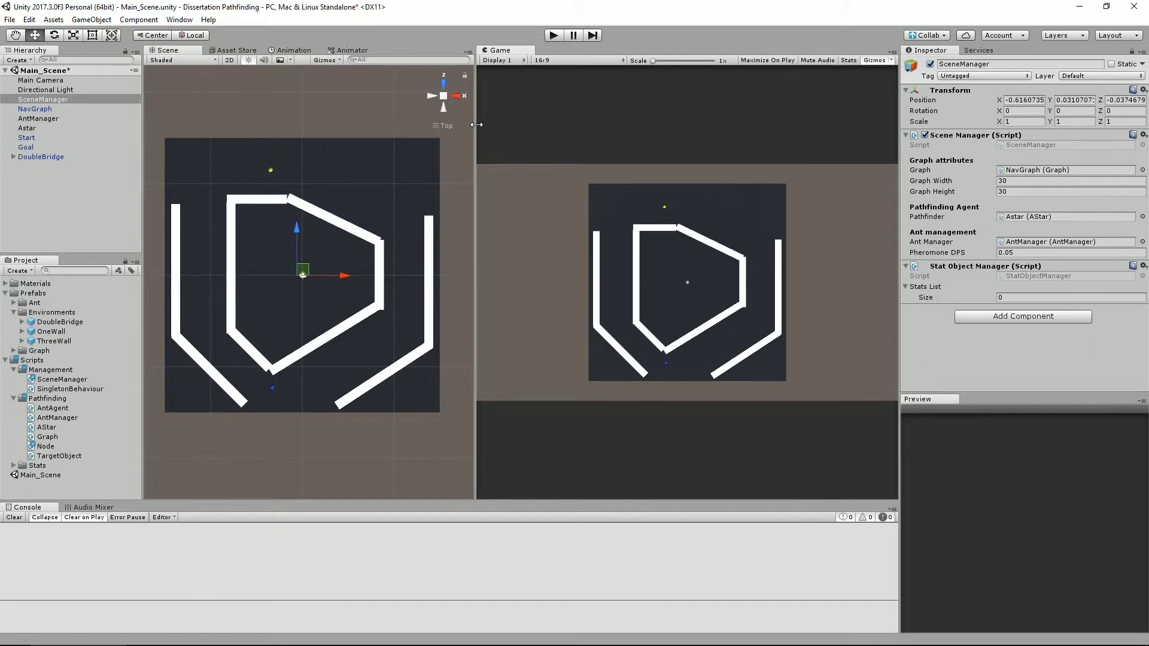
mouse_move(183, 152)
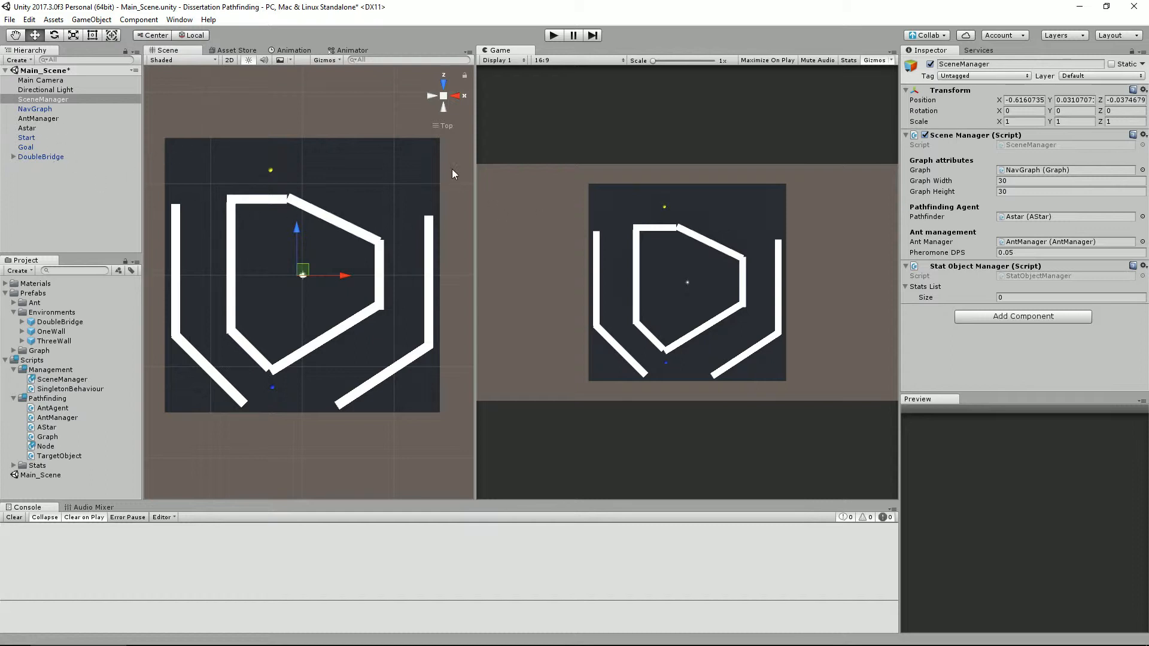
drag(476, 176, 421, 154)
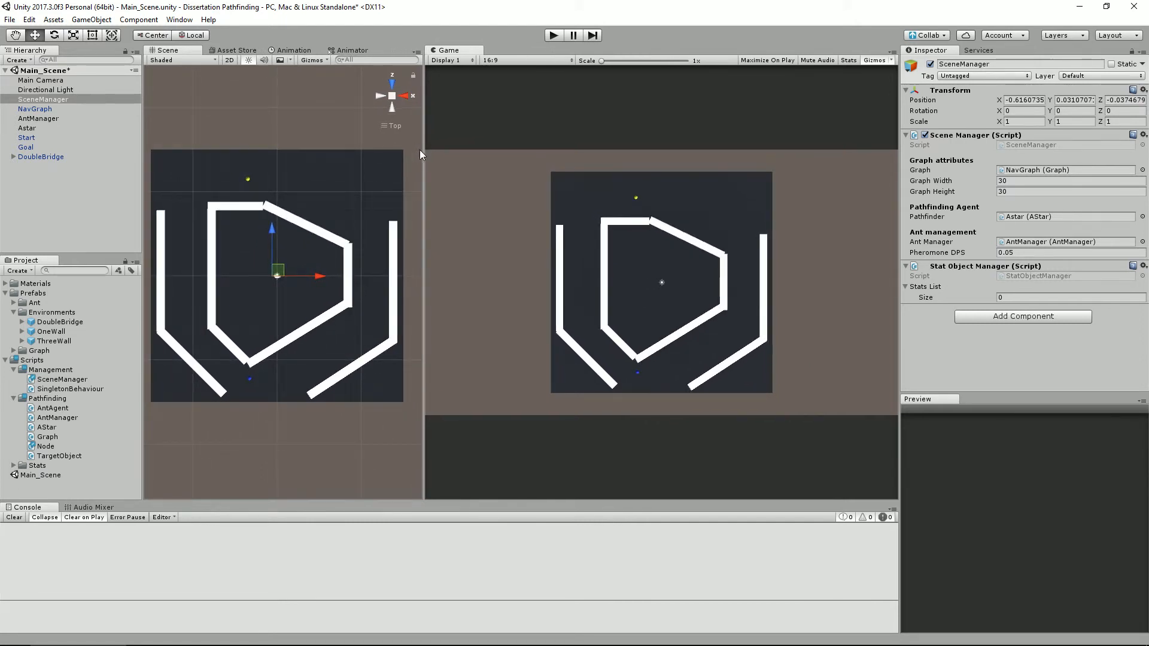
mouse_move(552, 227)
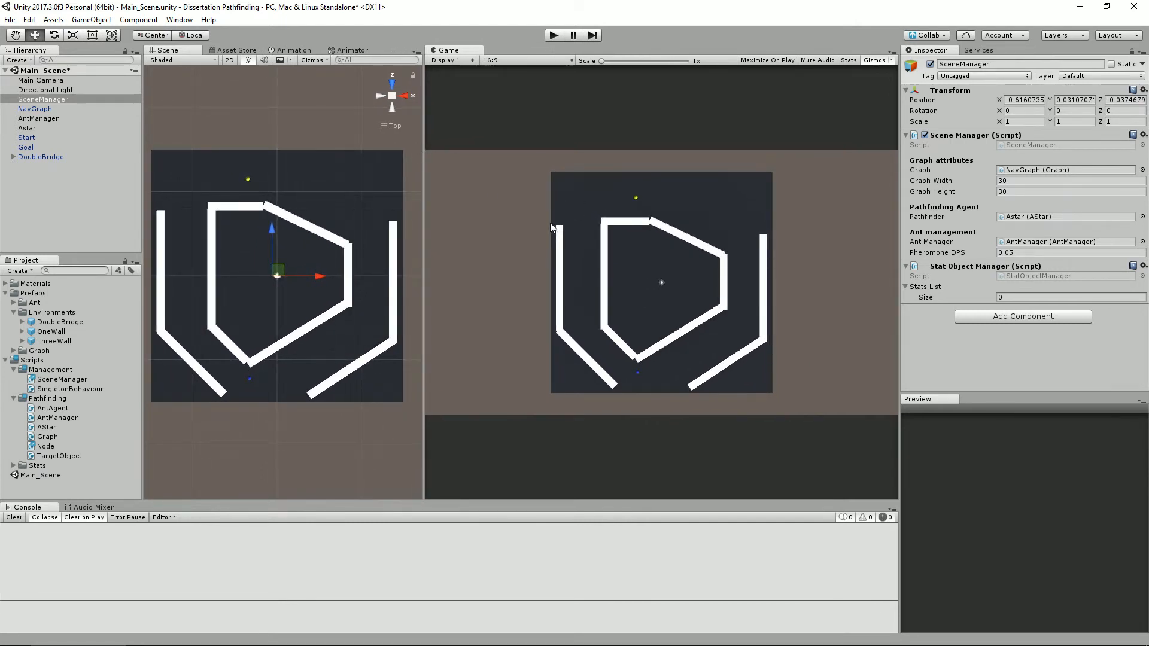
mouse_move(510, 164)
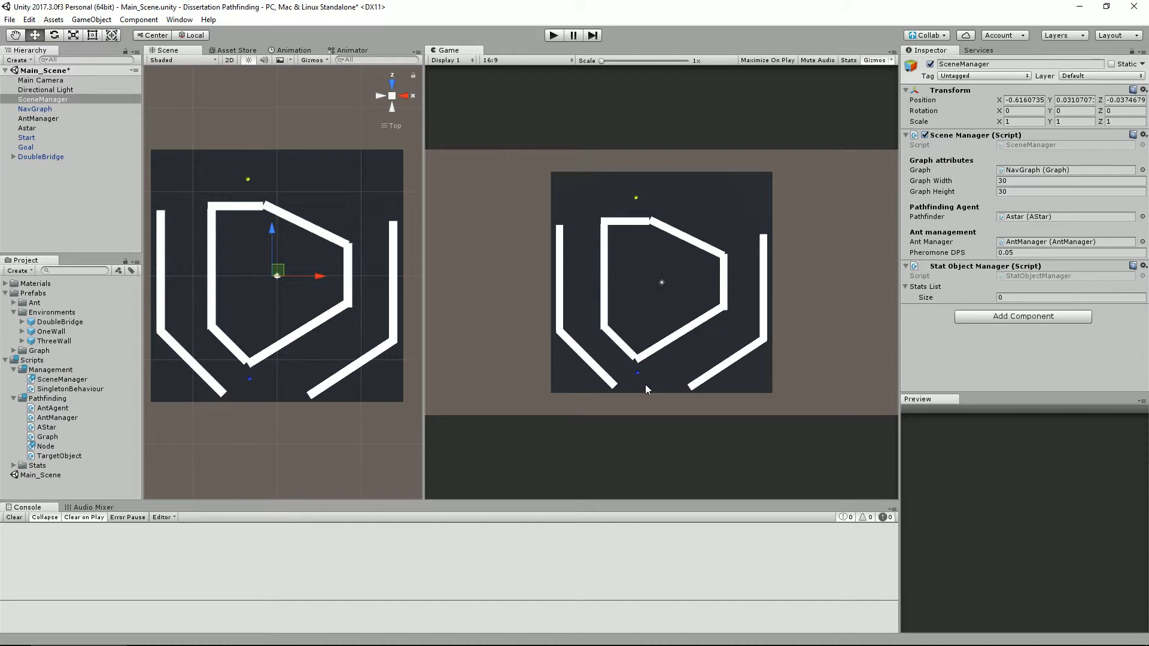
mouse_move(641, 386)
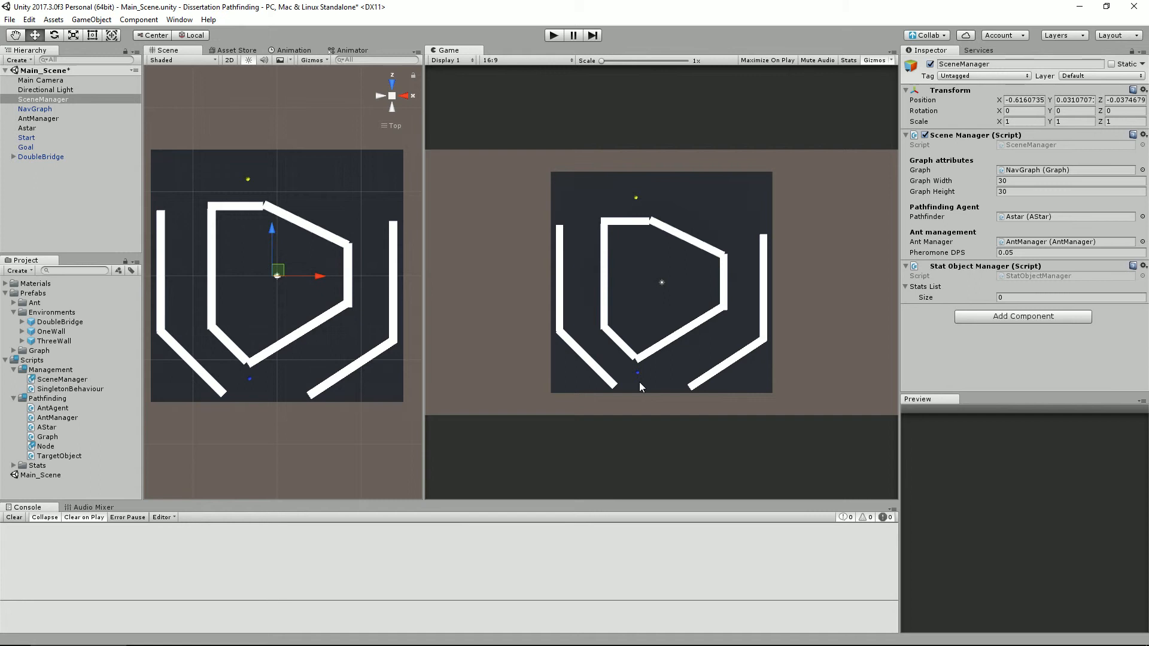
drag(425, 293, 508, 294)
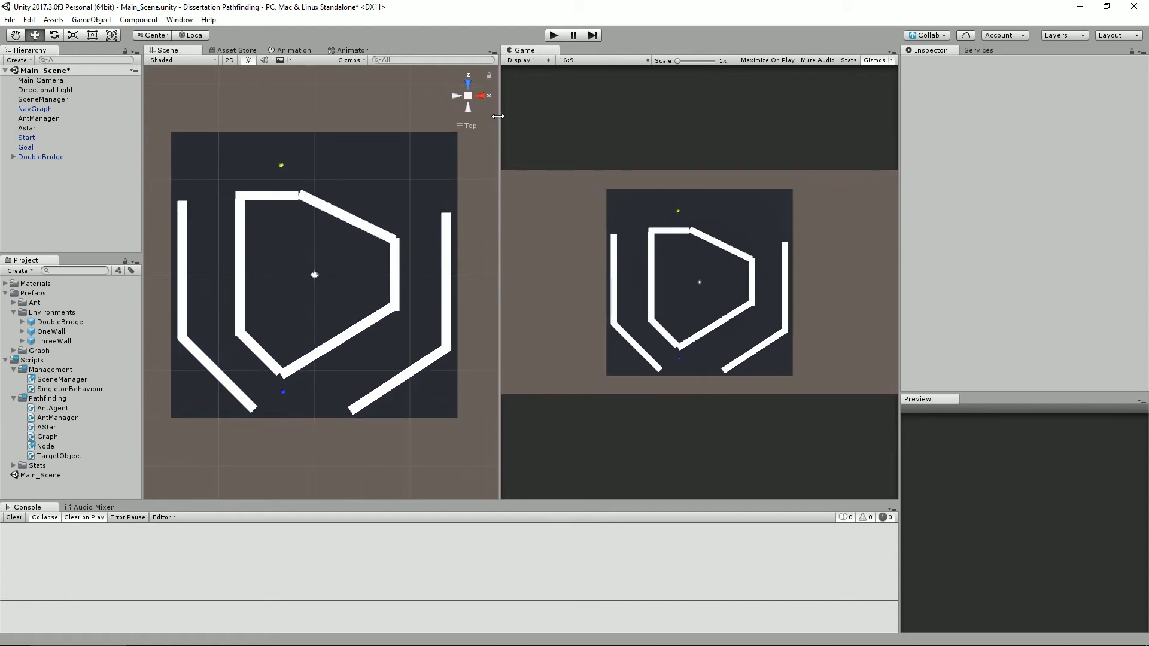
mouse_move(497, 120)
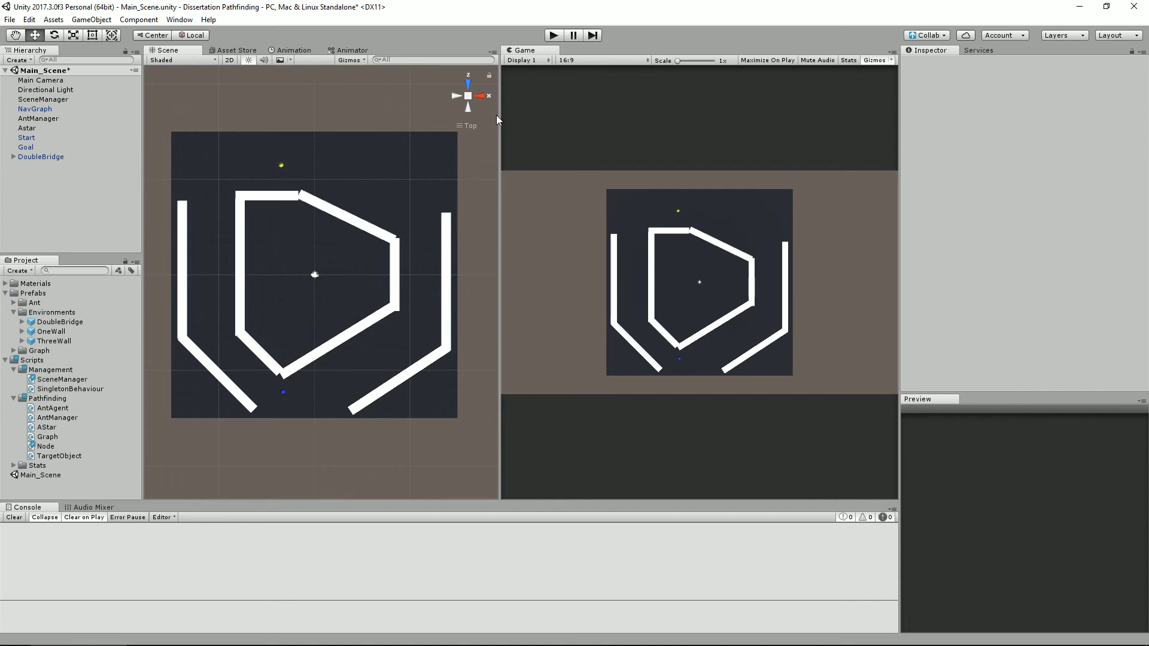
mouse_move(504, 93)
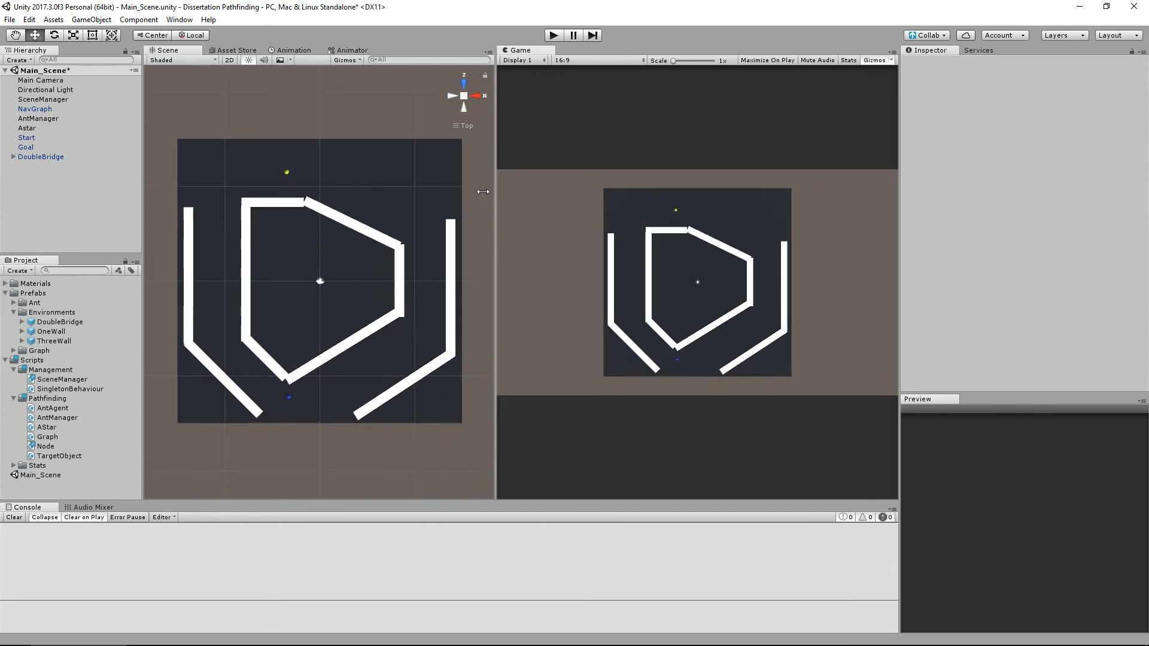
Drag the Scene/Game splitter left so the Game view shows the DoubleBridge maze larger
drag(494, 191, 403, 191)
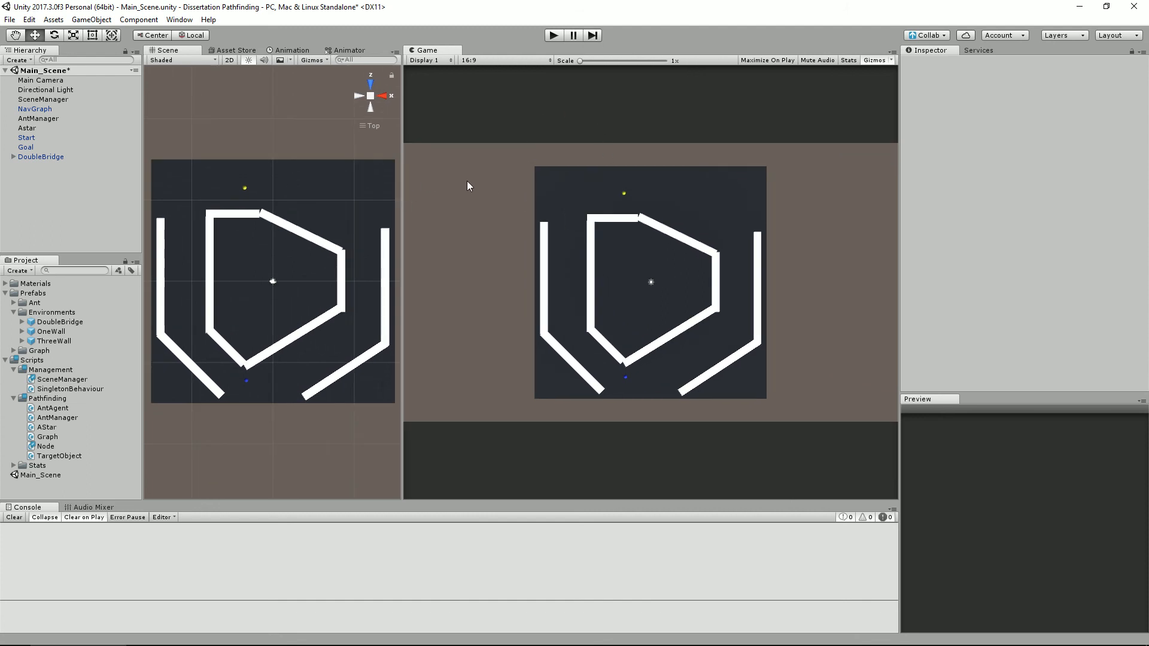
mouse_move(529, 42)
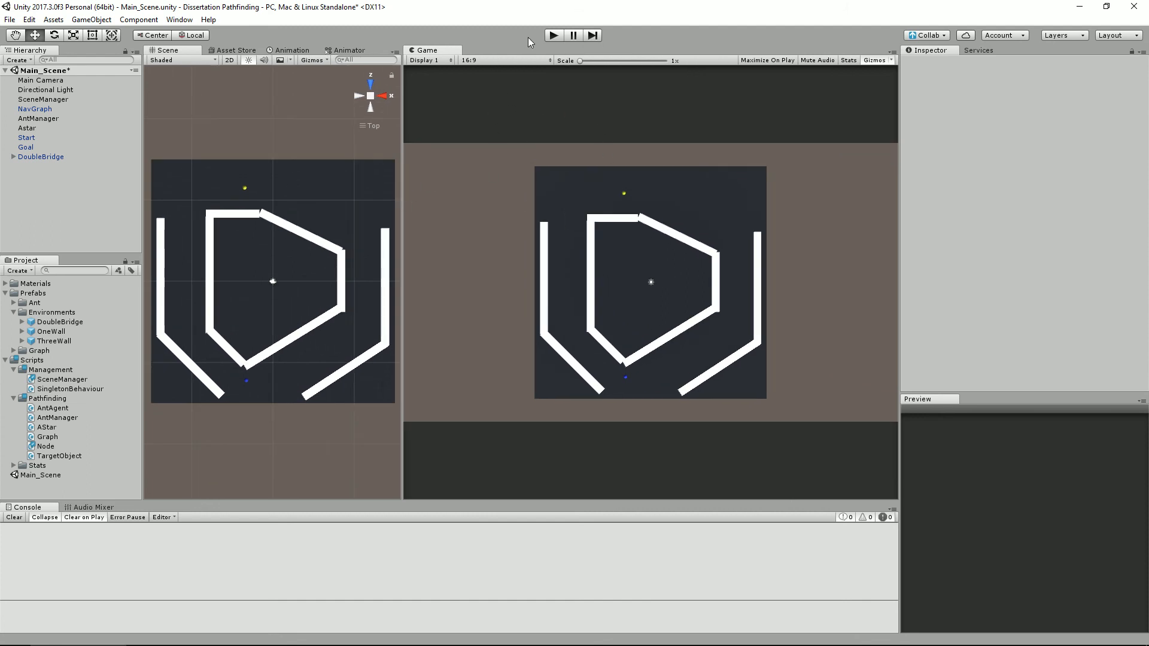